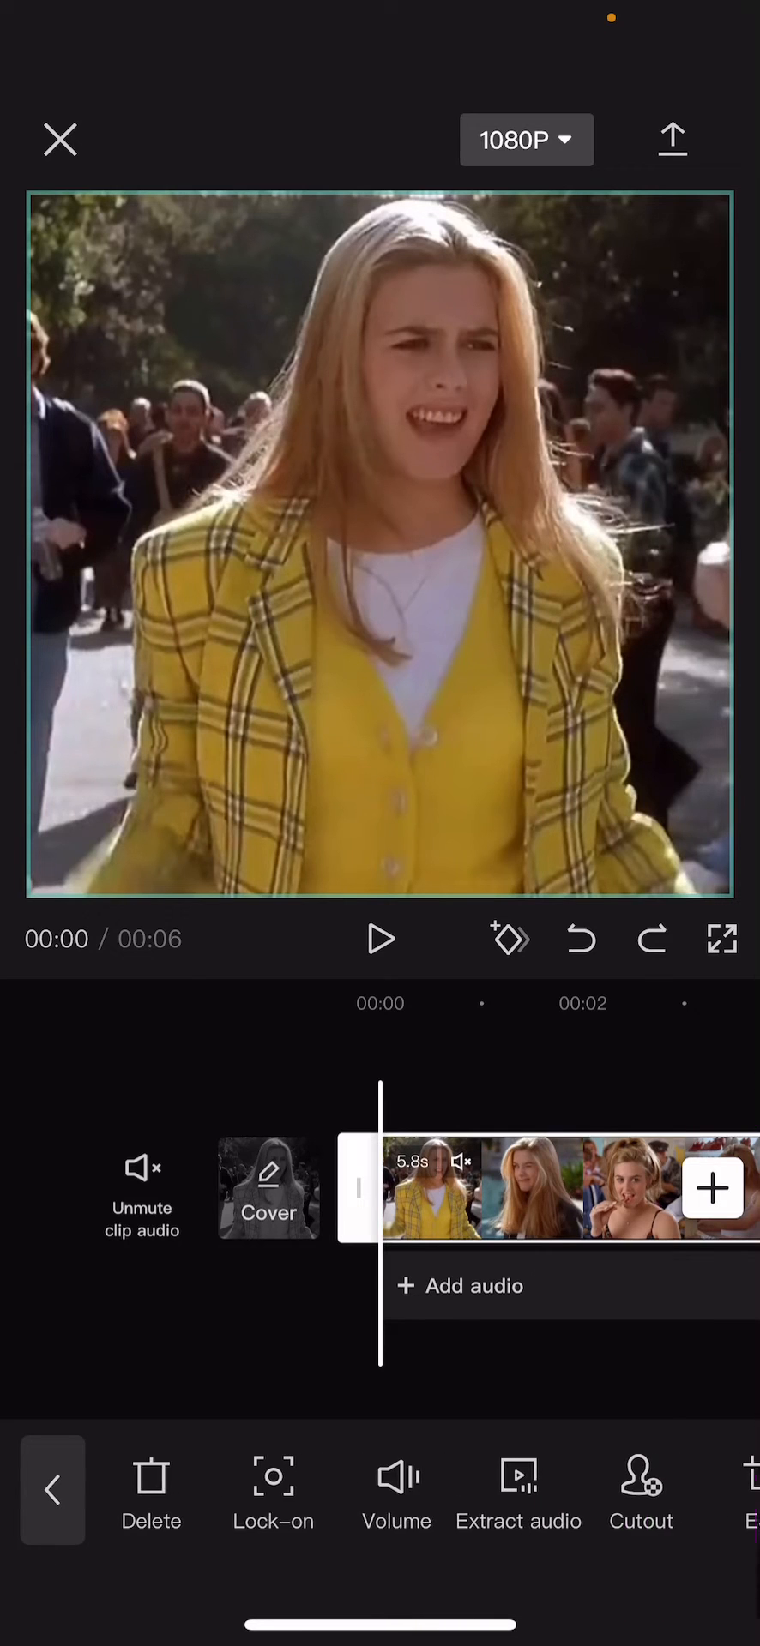
# - Extract the clip's audio onto a separate audio track, muting the original clip
pyautogui.click(518, 1490)
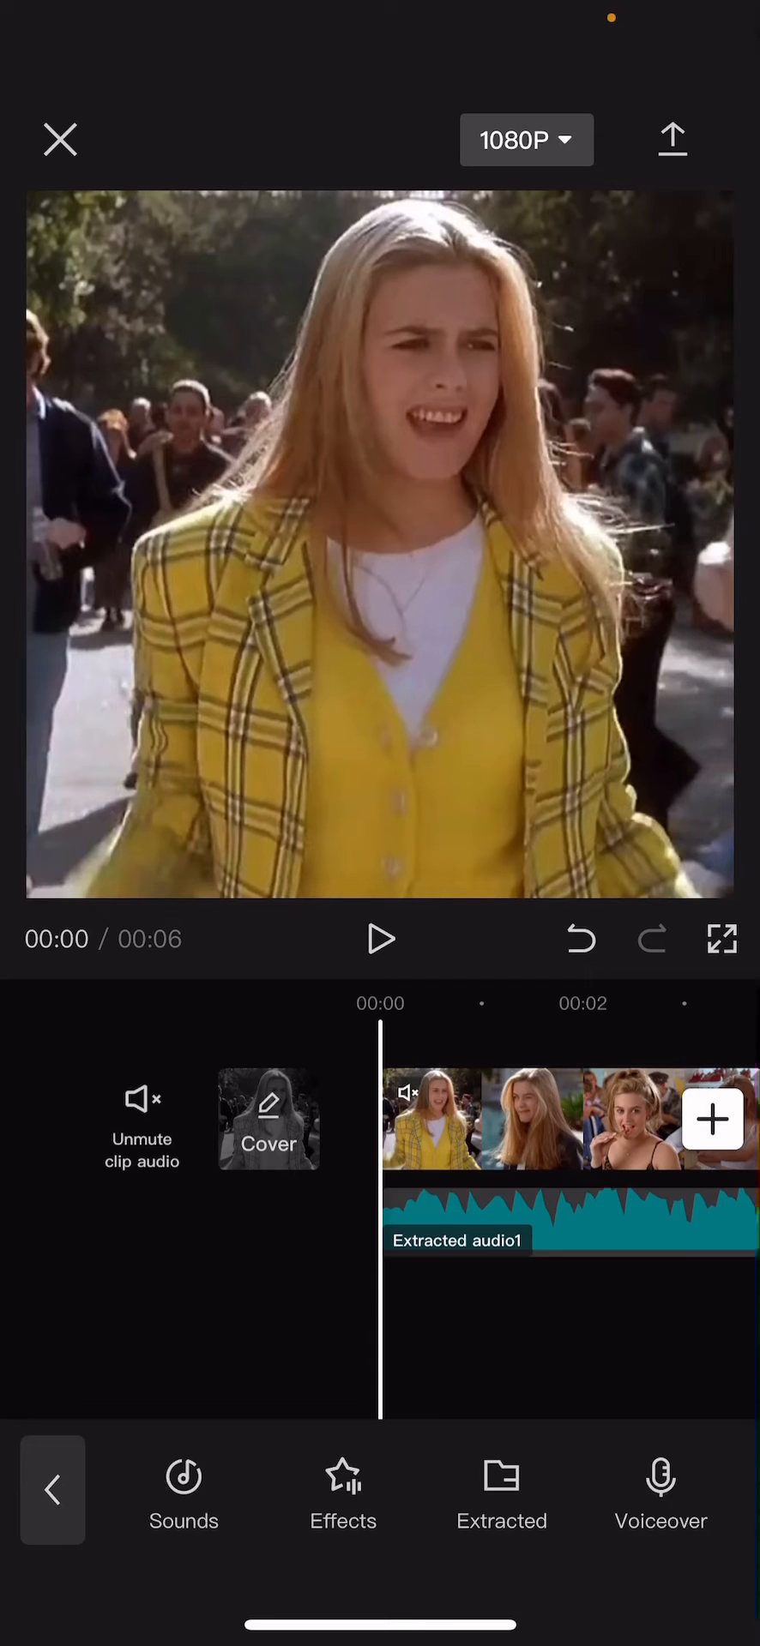
# - Apply a 1.9-second fade-in and 1.9-second fade-out to the Extracted audio1 track
pyautogui.click(566, 1217)
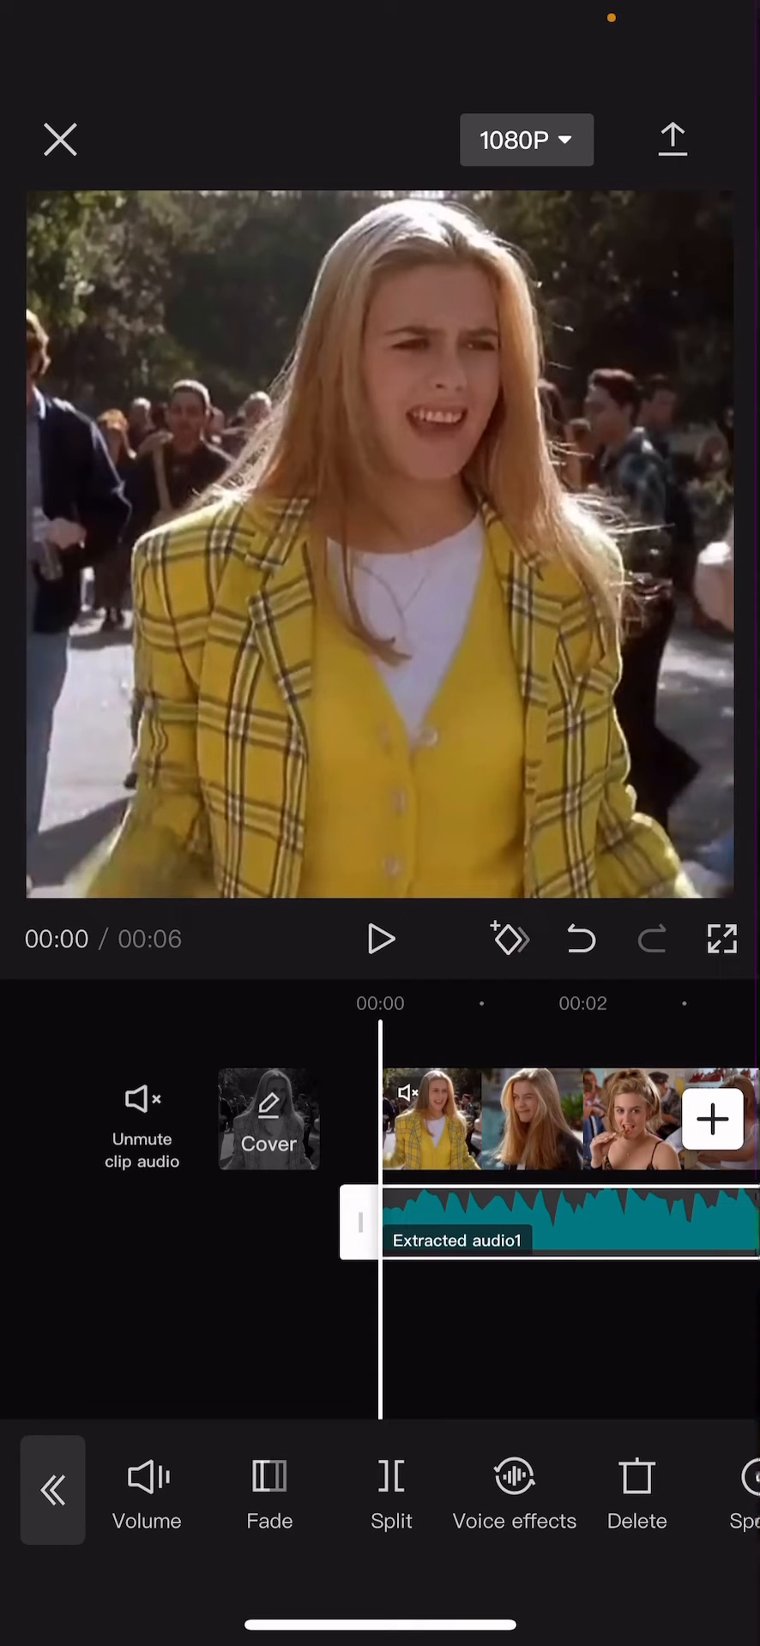
pyautogui.click(269, 1490)
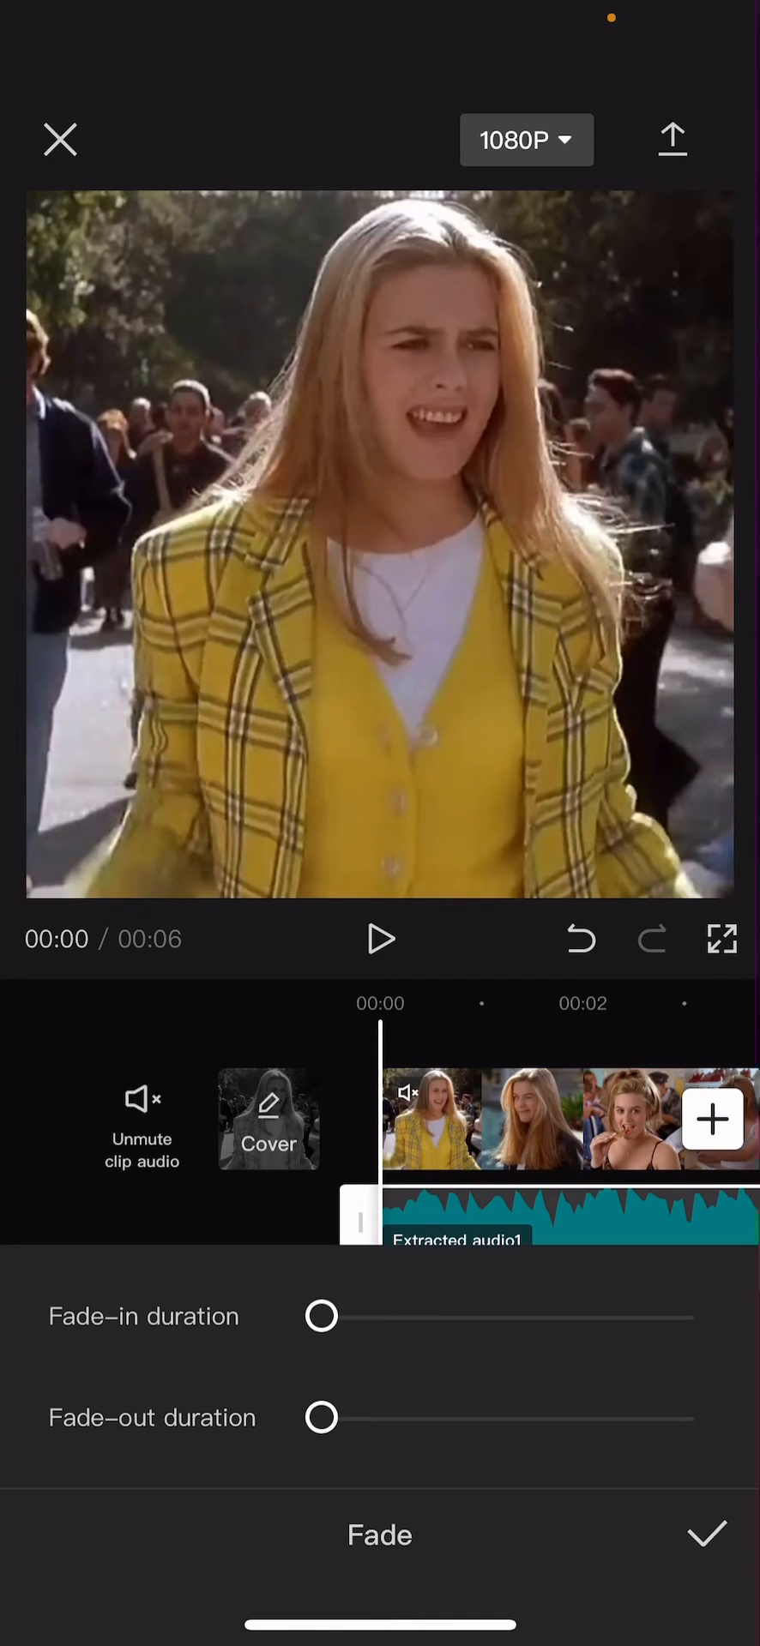
pyautogui.moveTo(321, 1317); pyautogui.dragTo(482, 1317)
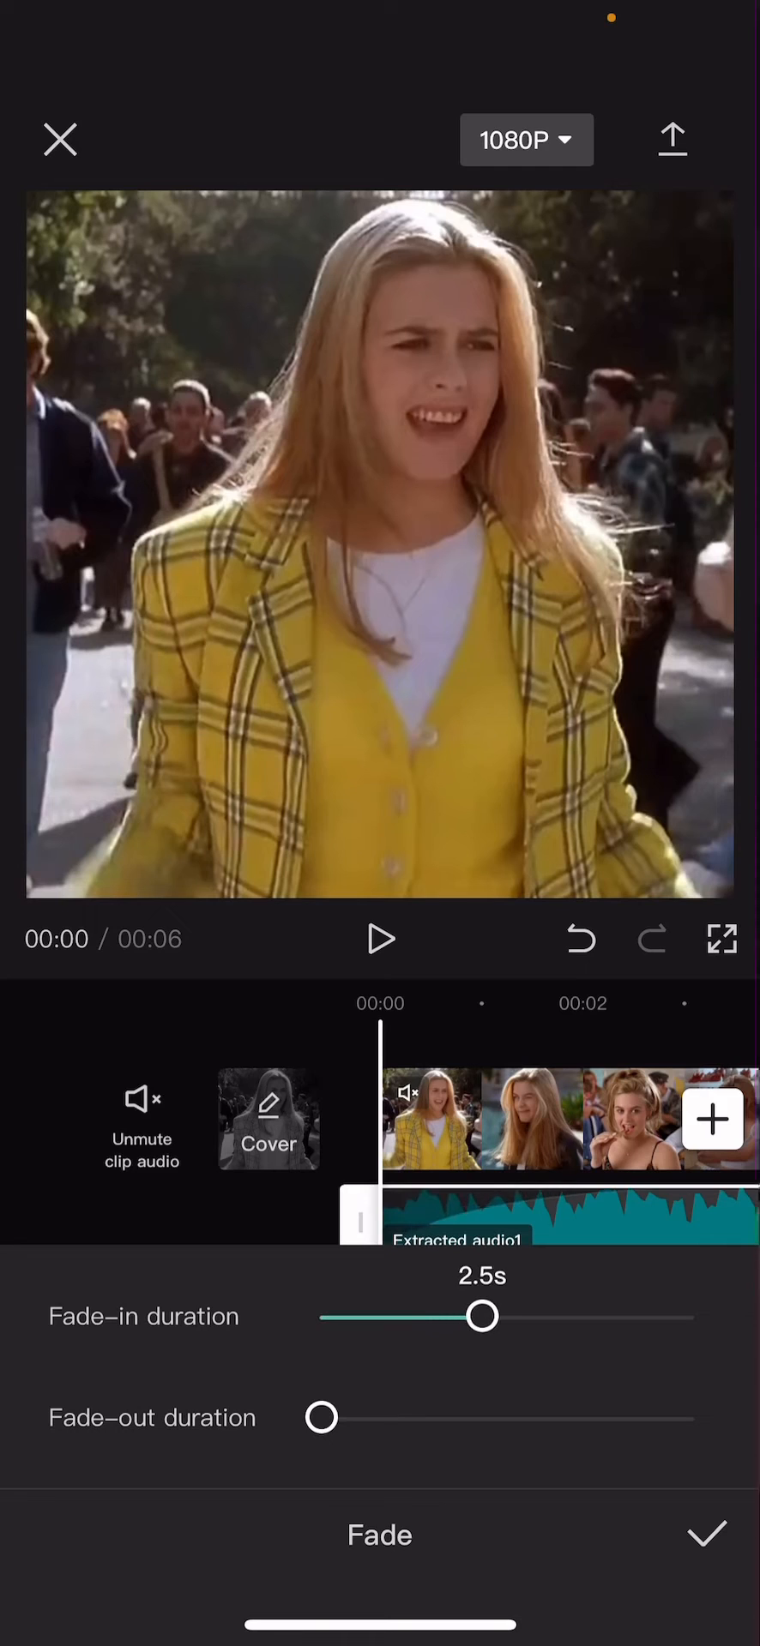
pyautogui.moveTo(482, 1317); pyautogui.dragTo(450, 1317)
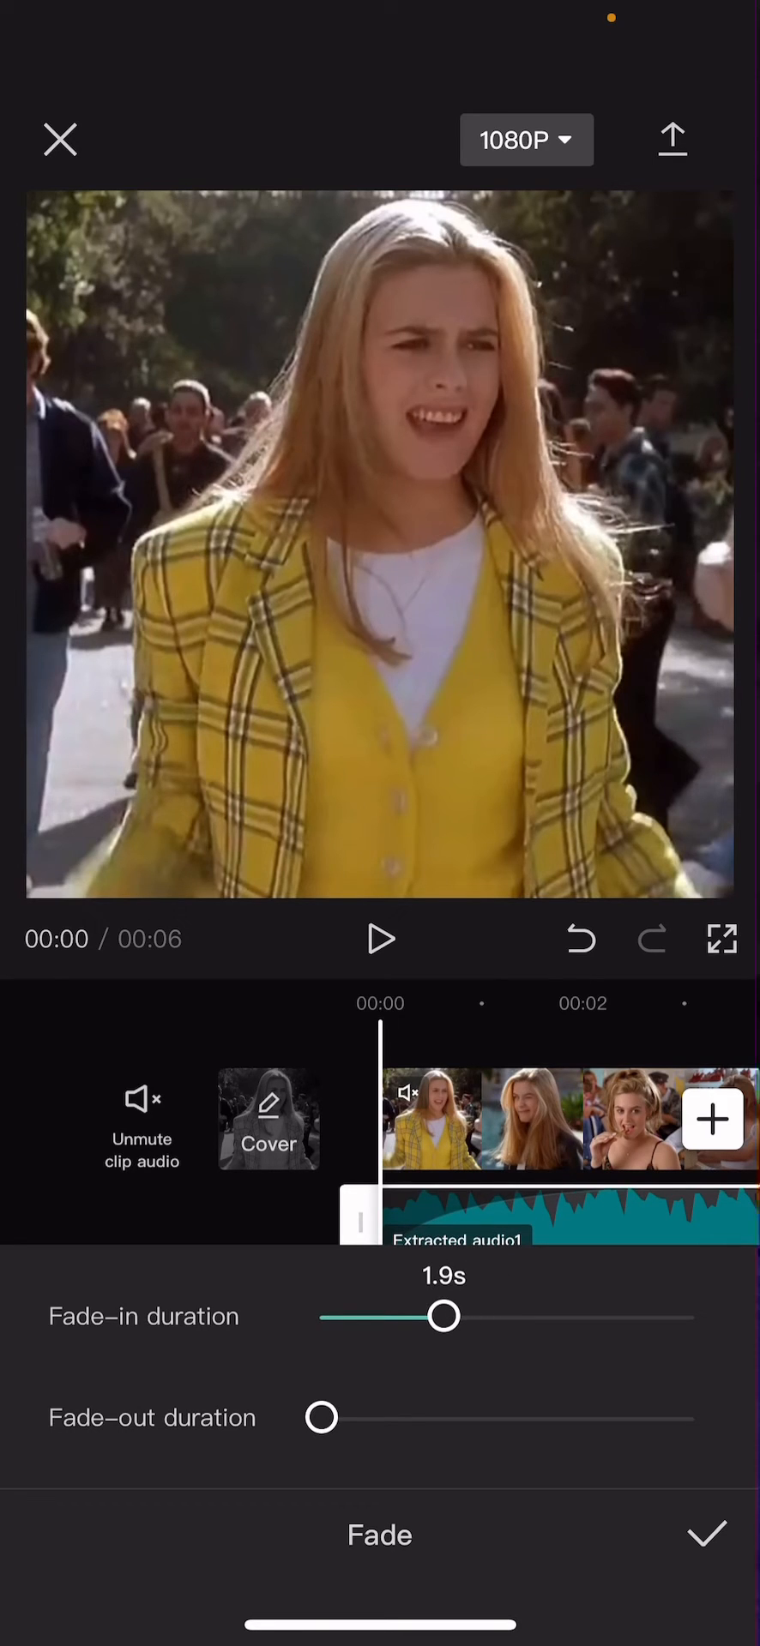
pyautogui.moveTo(320, 1418); pyautogui.dragTo(444, 1418)
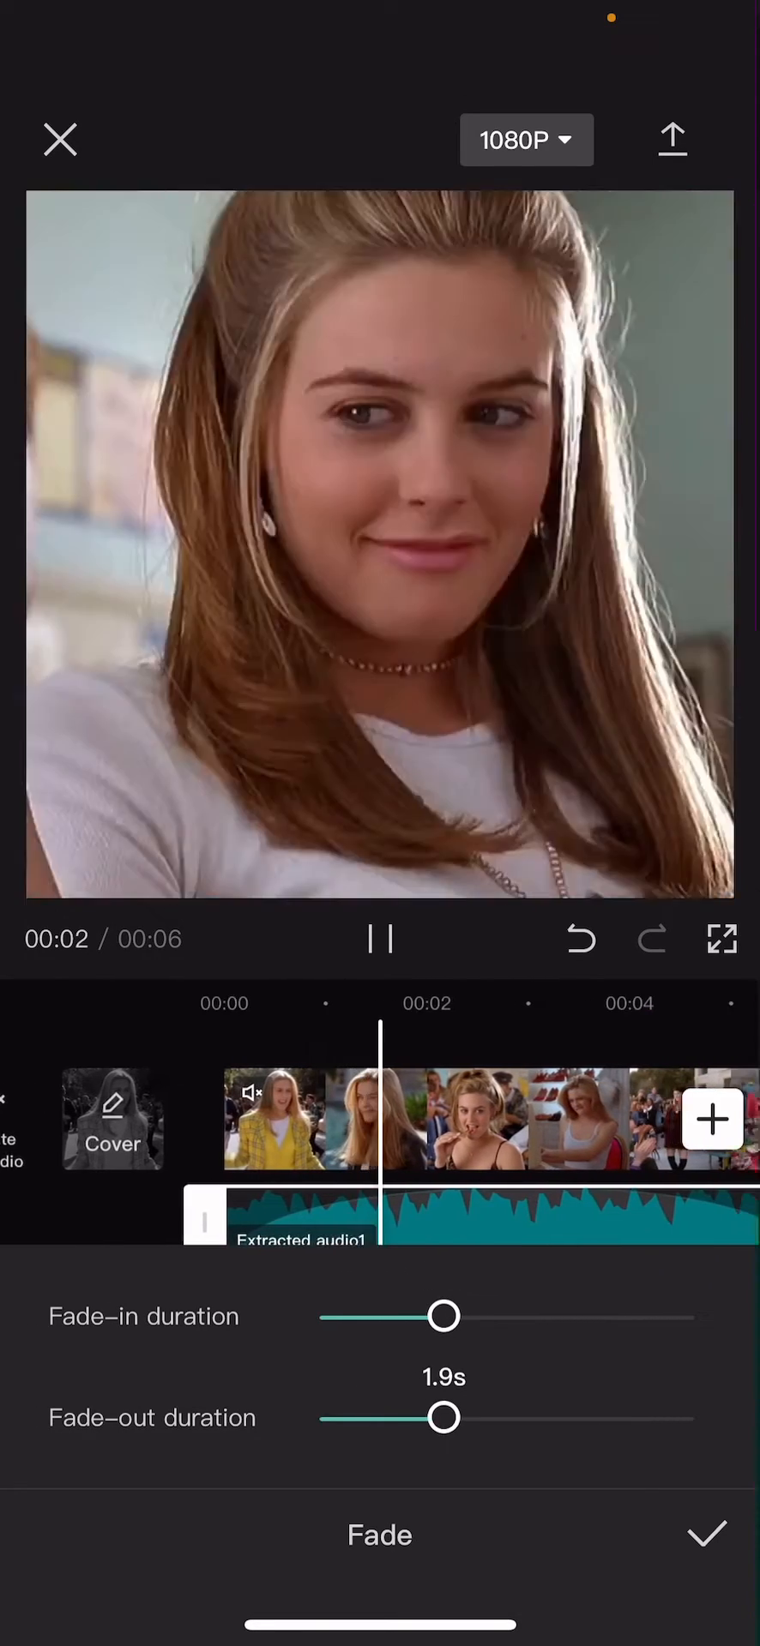
pyautogui.click(705, 1535)
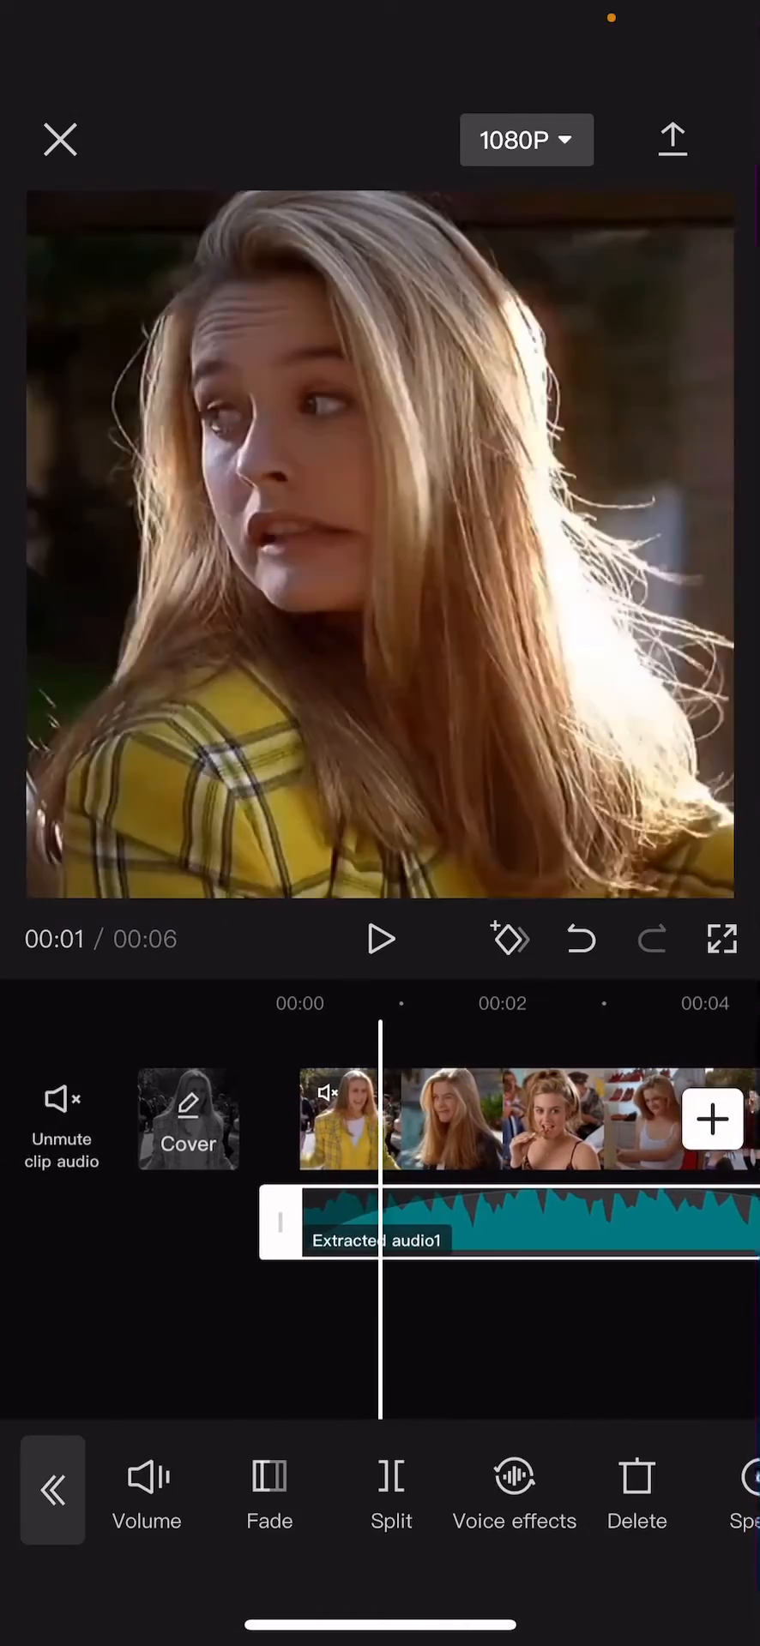